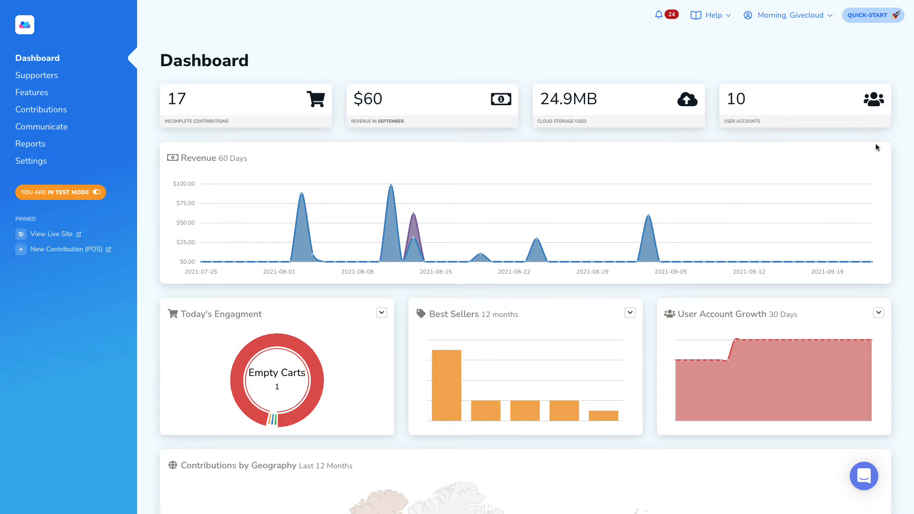
mouse_move(42, 110)
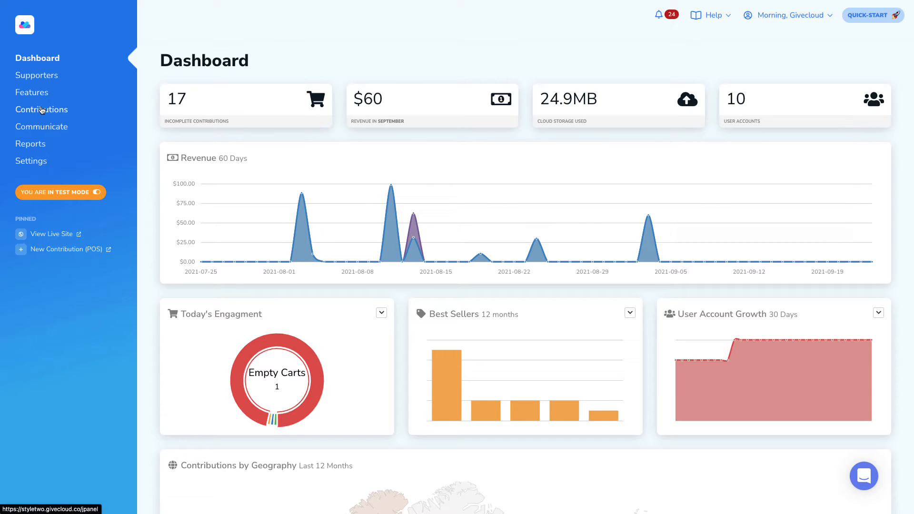
- Expand Contributions in the sidebar and go to All Contributions
click(42, 109)
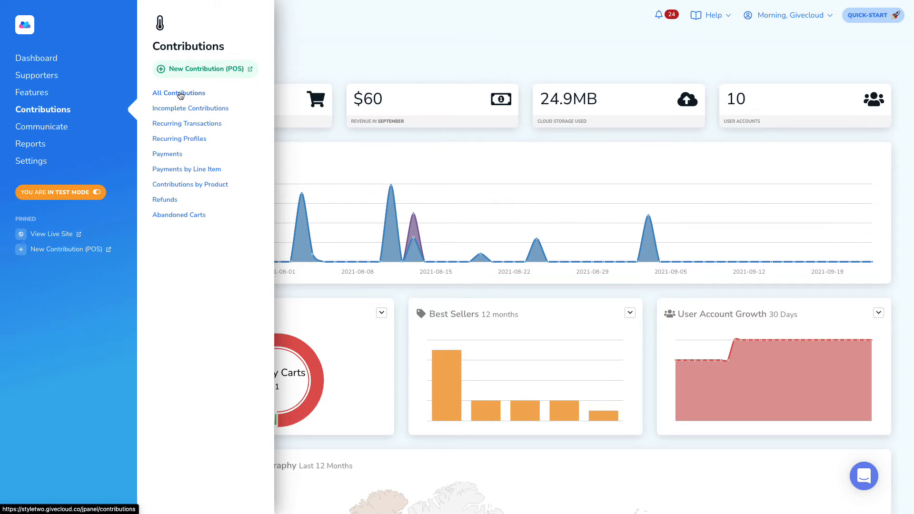
click(179, 93)
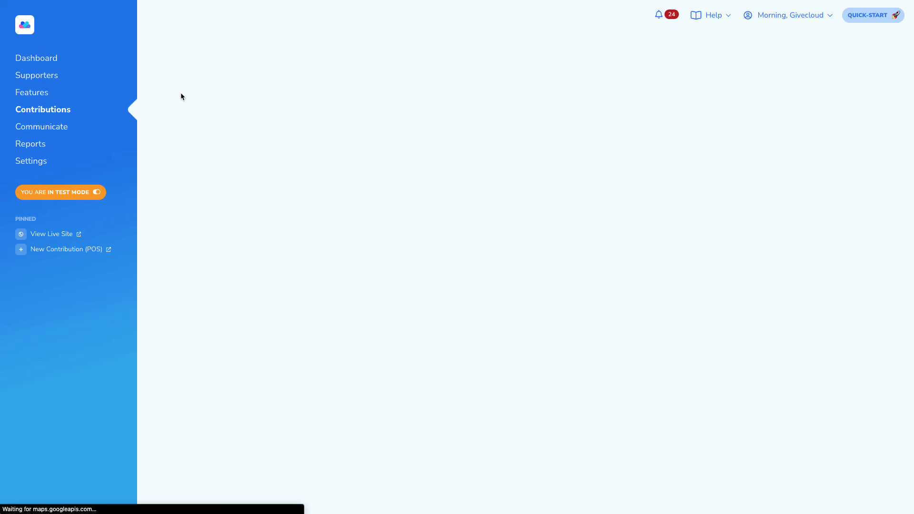
click(43, 109)
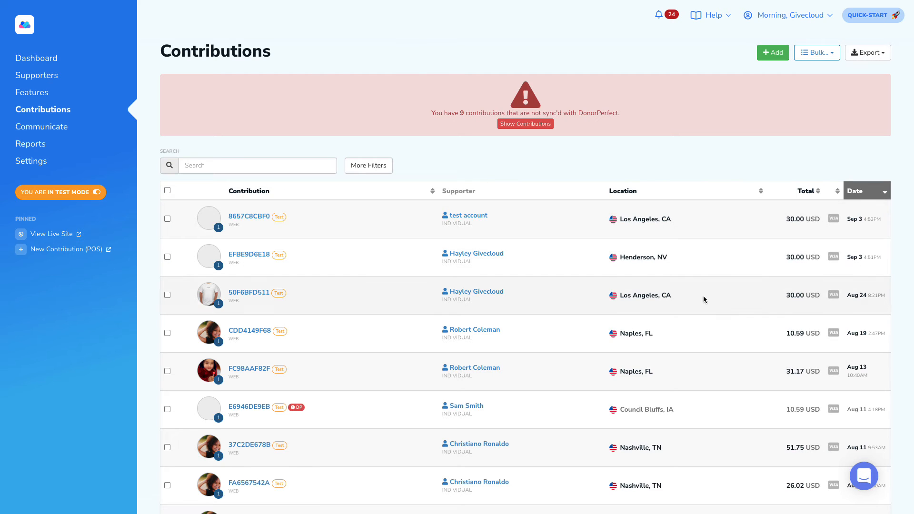
mouse_move(490, 332)
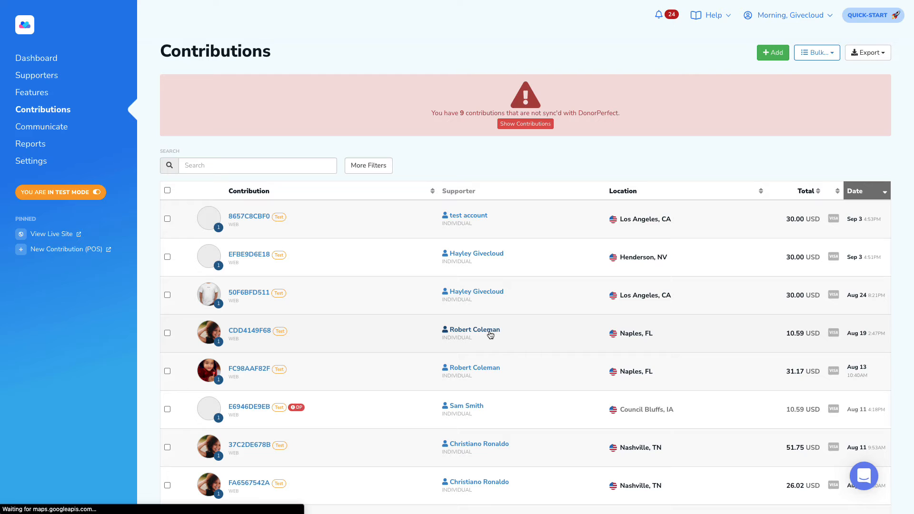
click(474, 330)
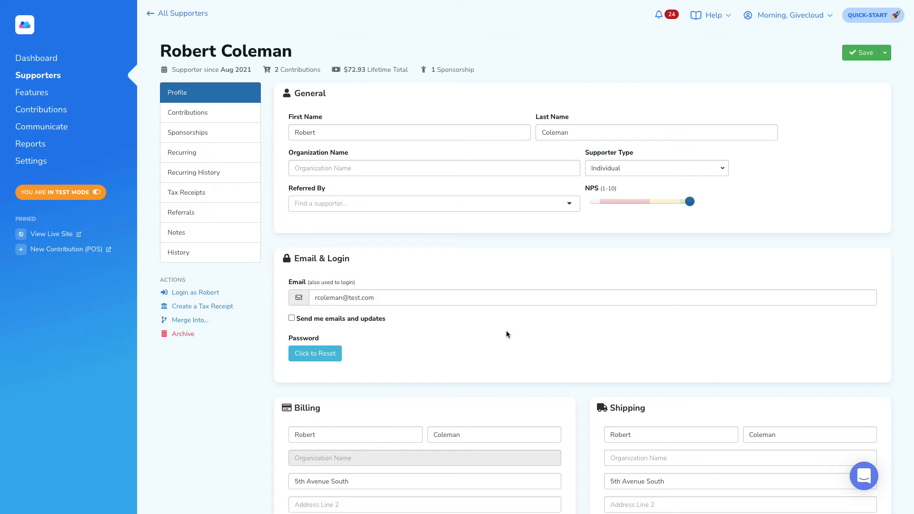
- Log in to the donor portal as Robert and view My Tax Receipts
click(195, 292)
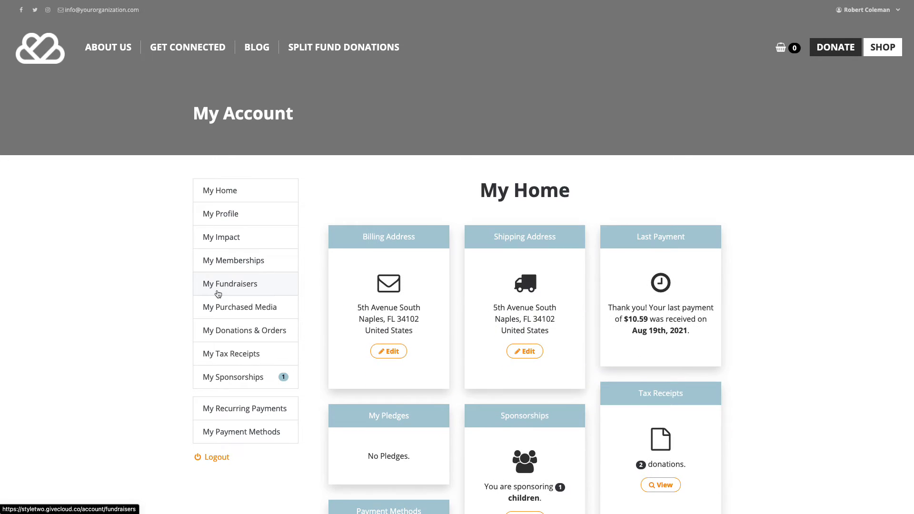
mouse_move(727, 262)
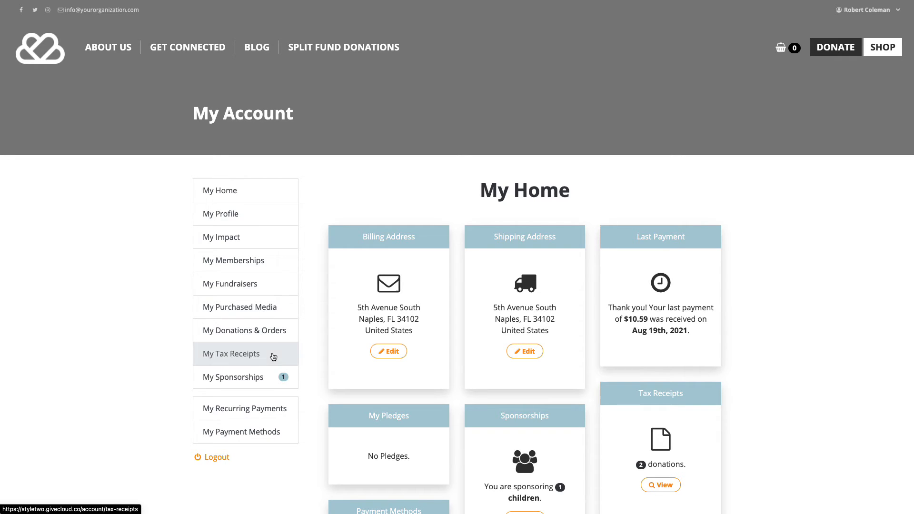
click(231, 354)
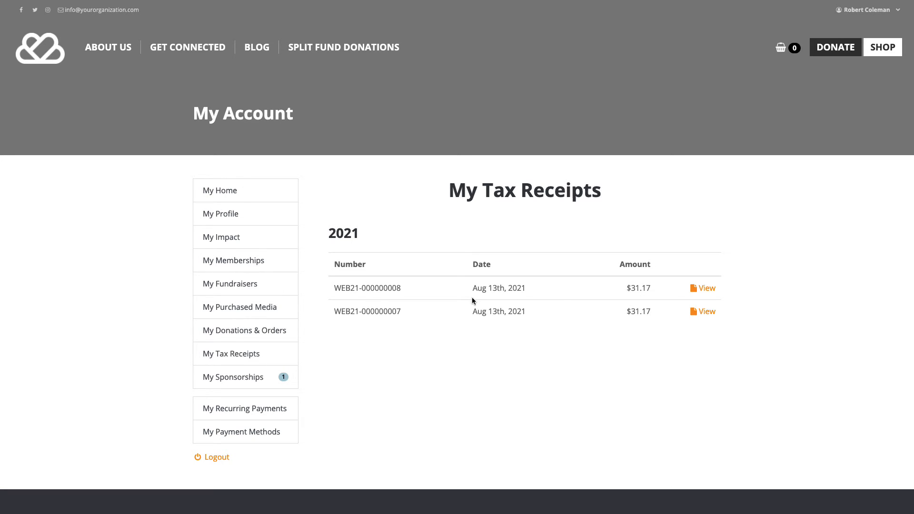
mouse_move(672, 298)
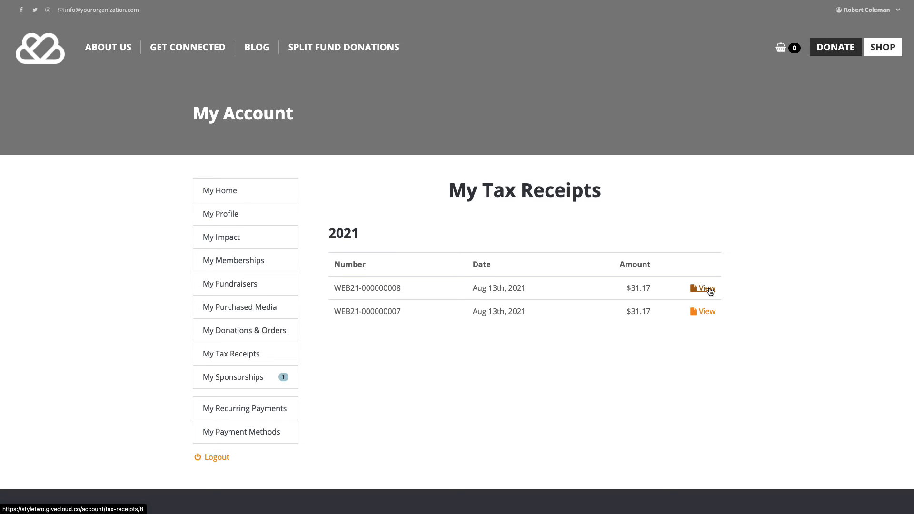
click(707, 288)
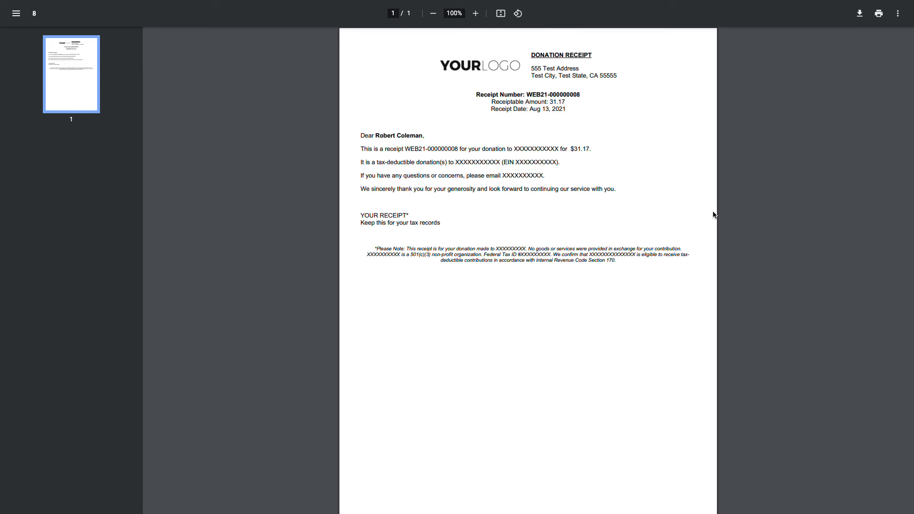